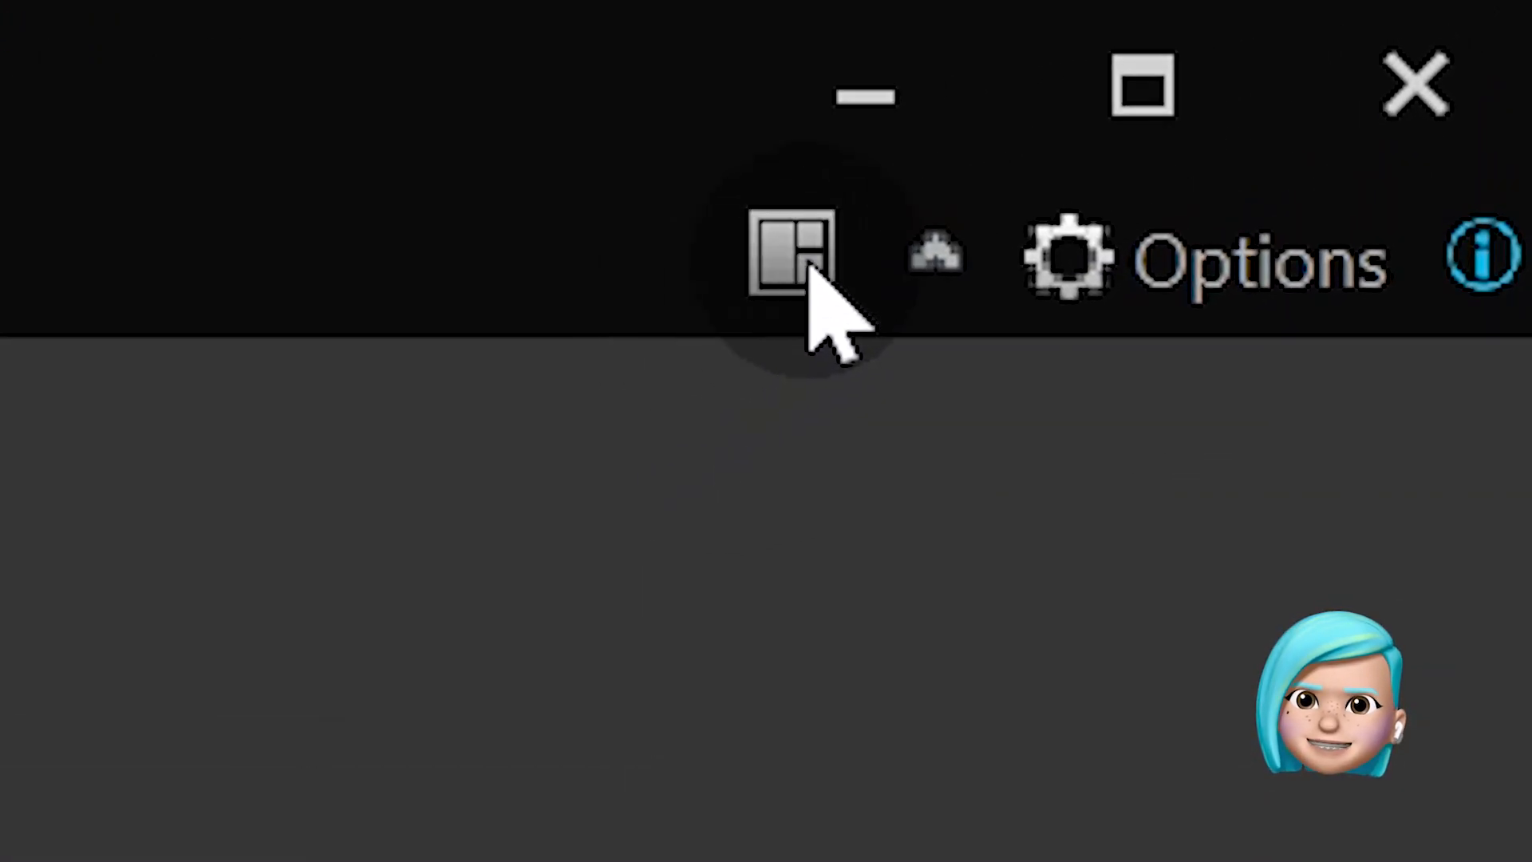
Show the Template window of video, audio and text effects
click(791, 247)
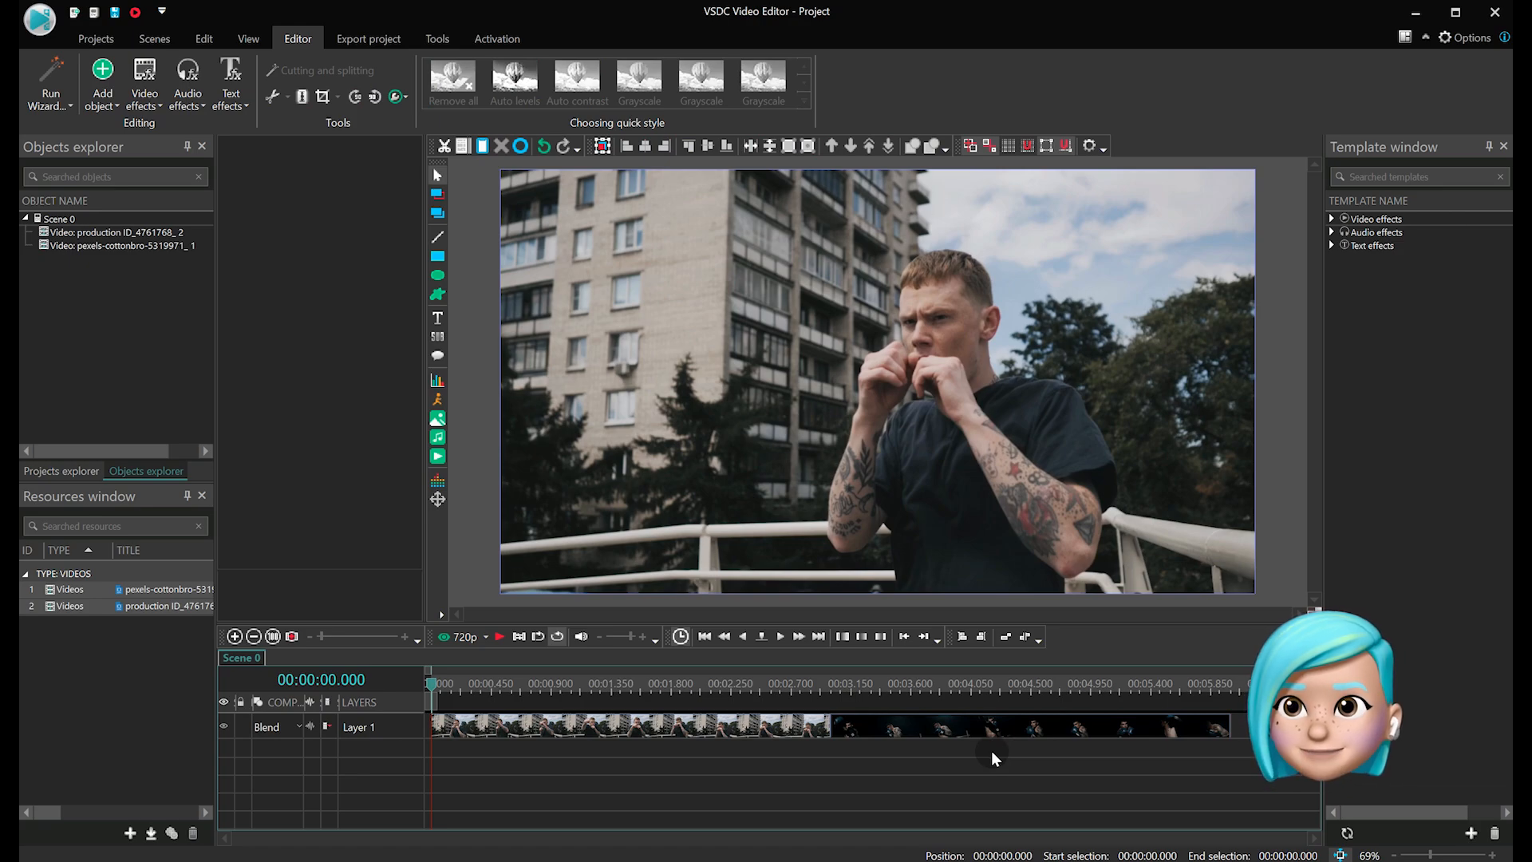
Find 'sha' in templates and apply the Shattered glass transition to the cottonbro clip
click(632, 727)
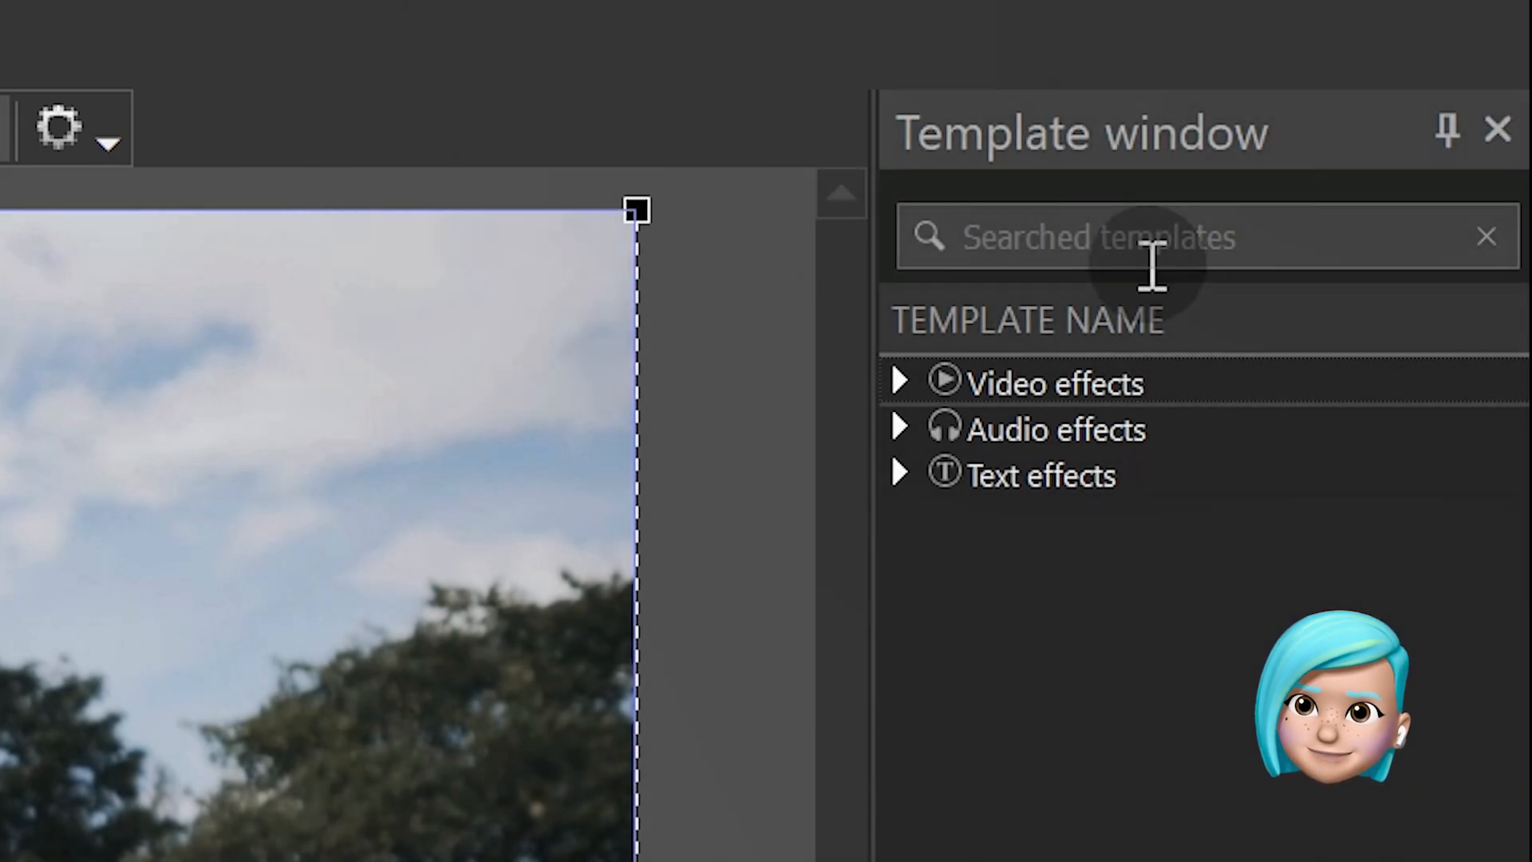
text(shattered)
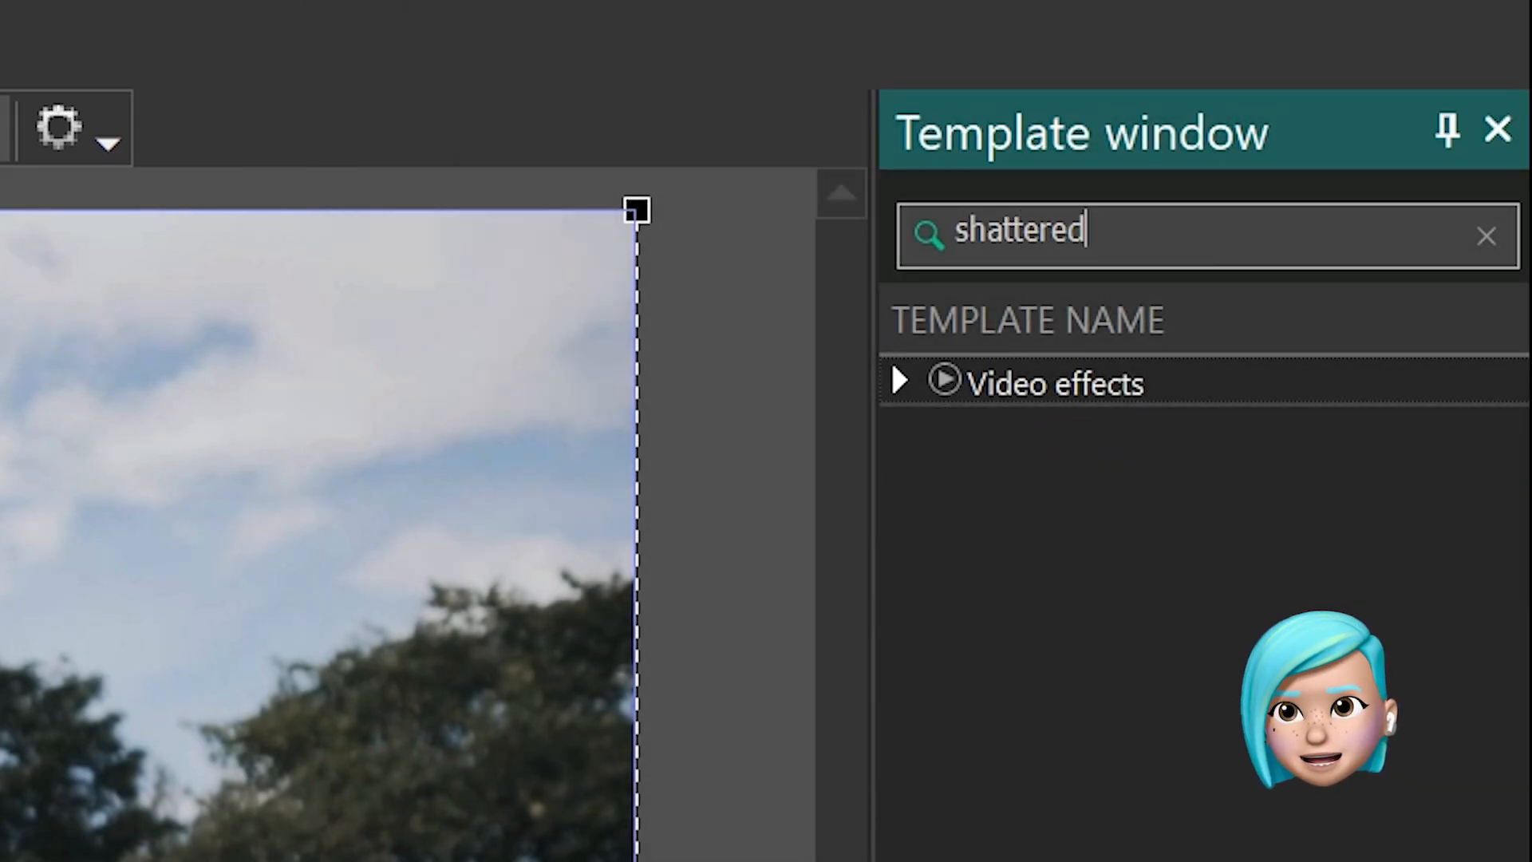
click(906, 383)
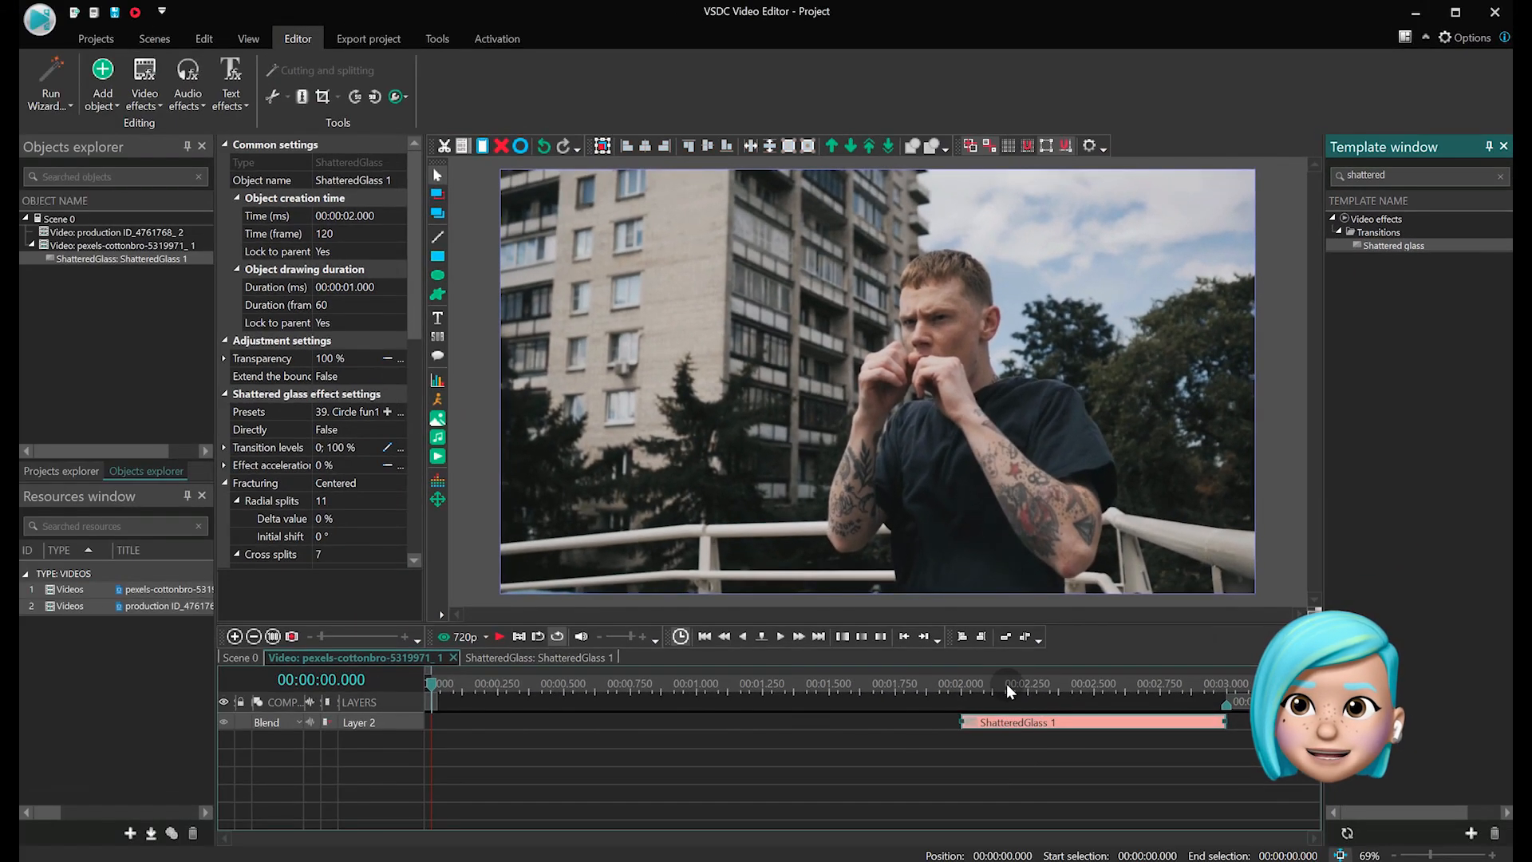
Move the playhead to about 00:00:02.033 where the glass shatters
click(959, 703)
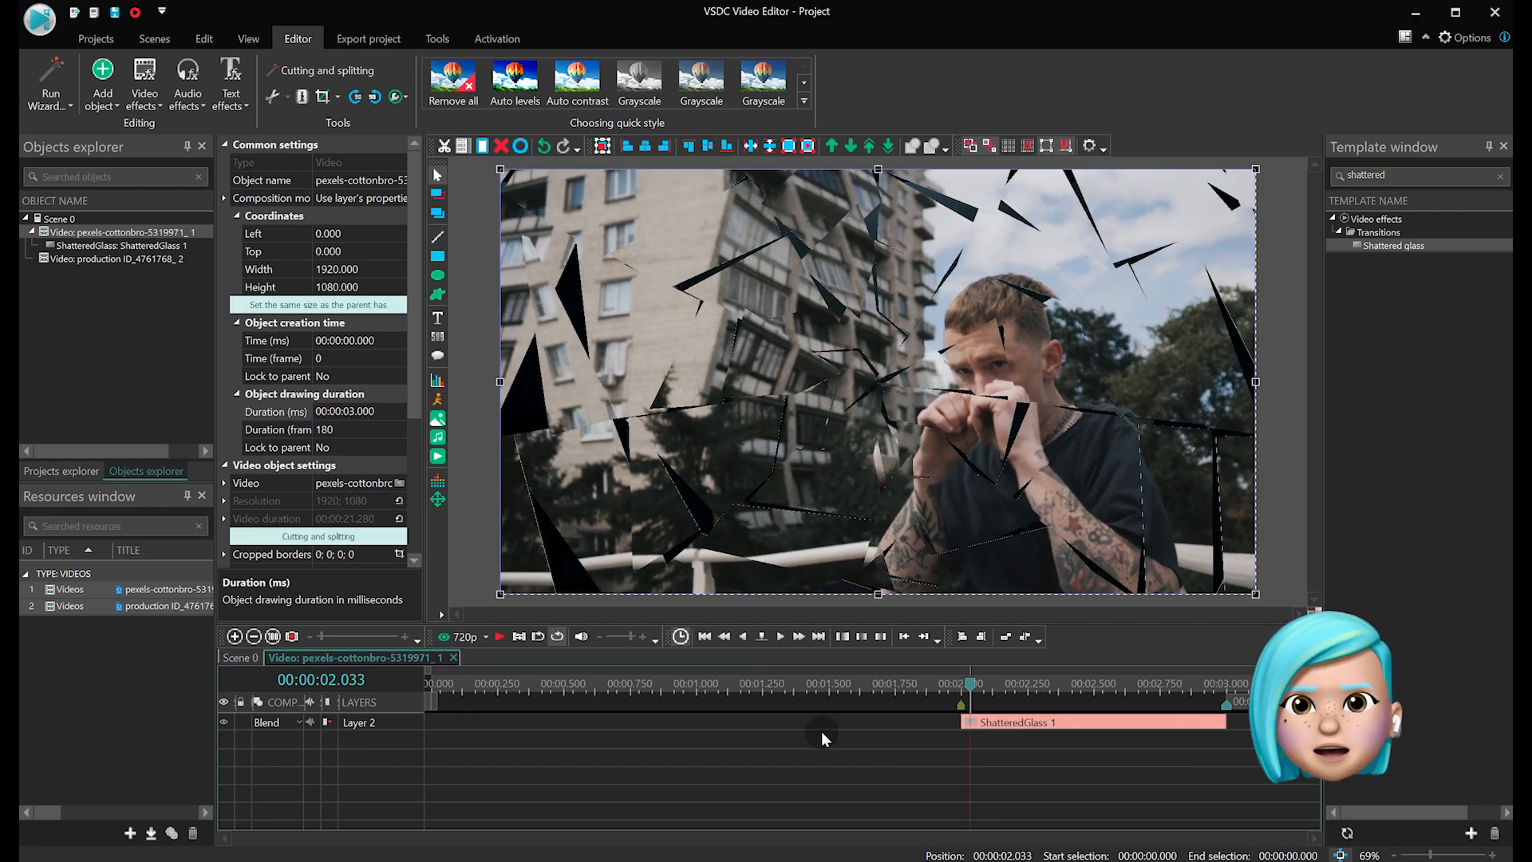
Try other presets on ShatteredGlass 1, keep the first preset and leave Directly set to False
click(983, 728)
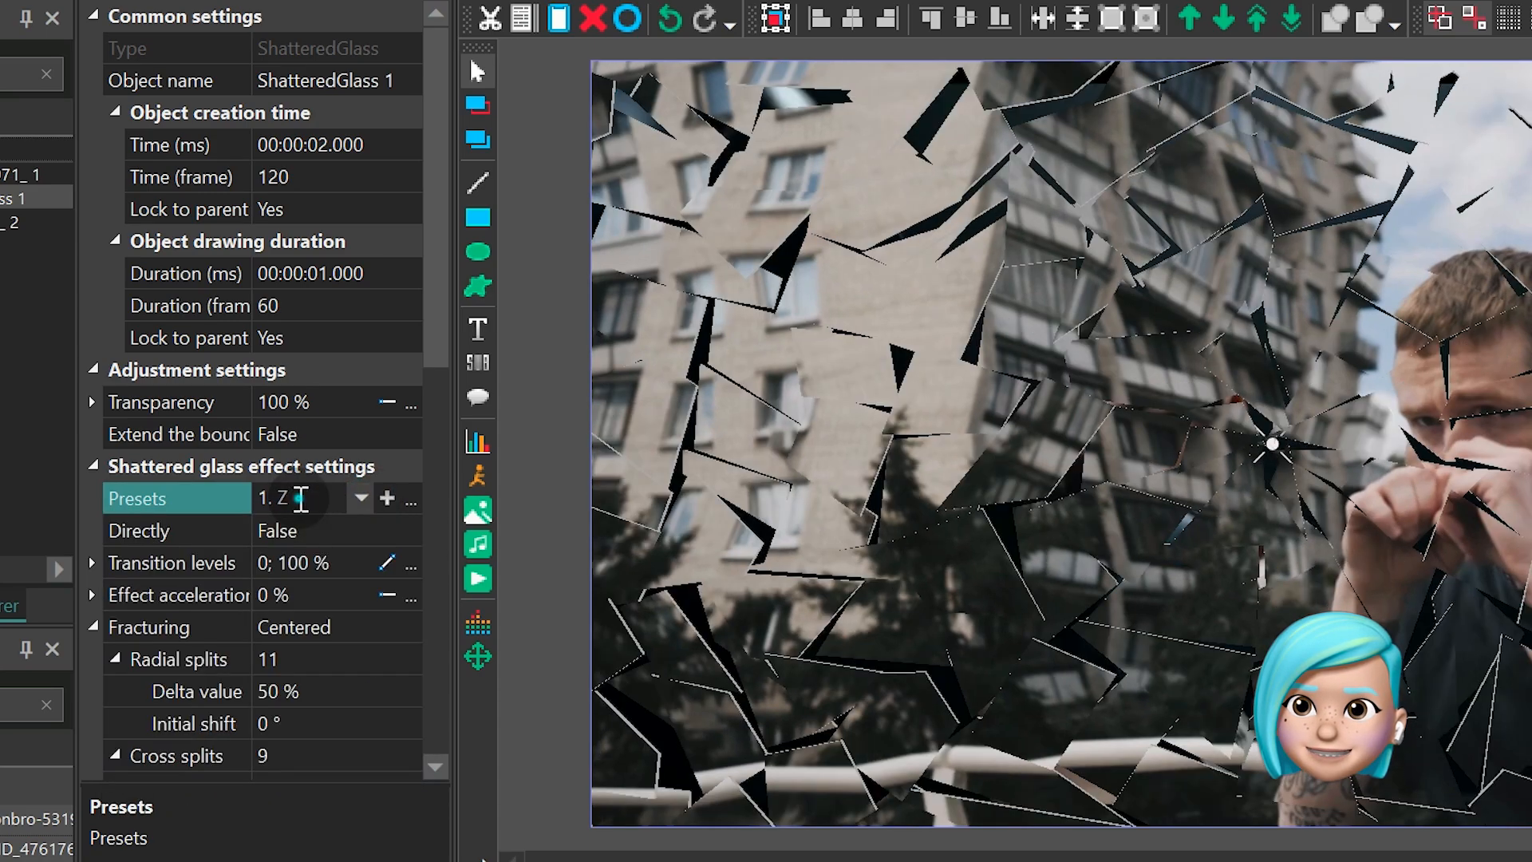
click(359, 498)
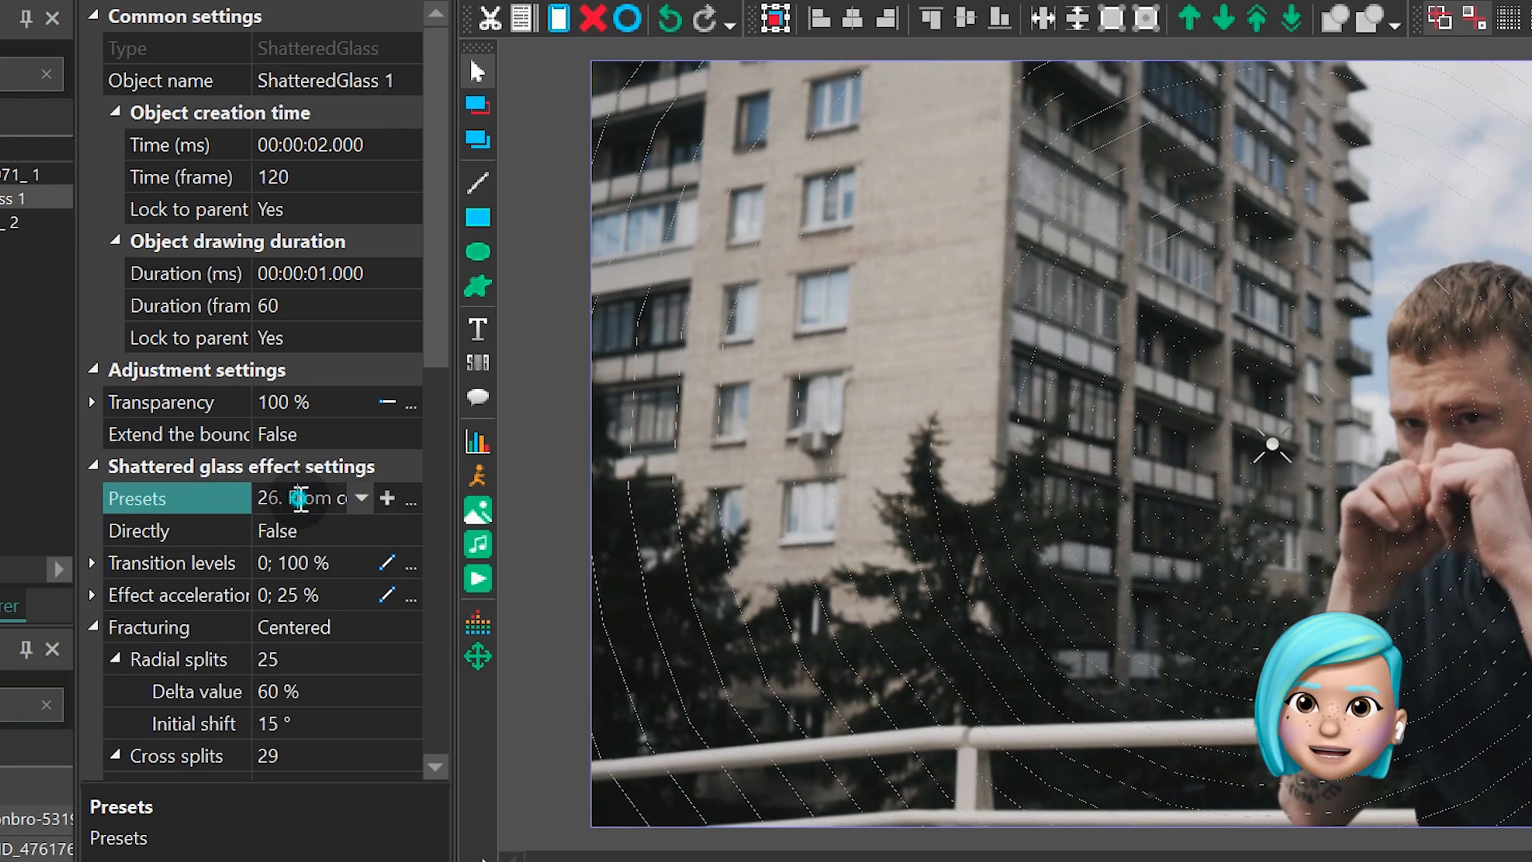
click(361, 498)
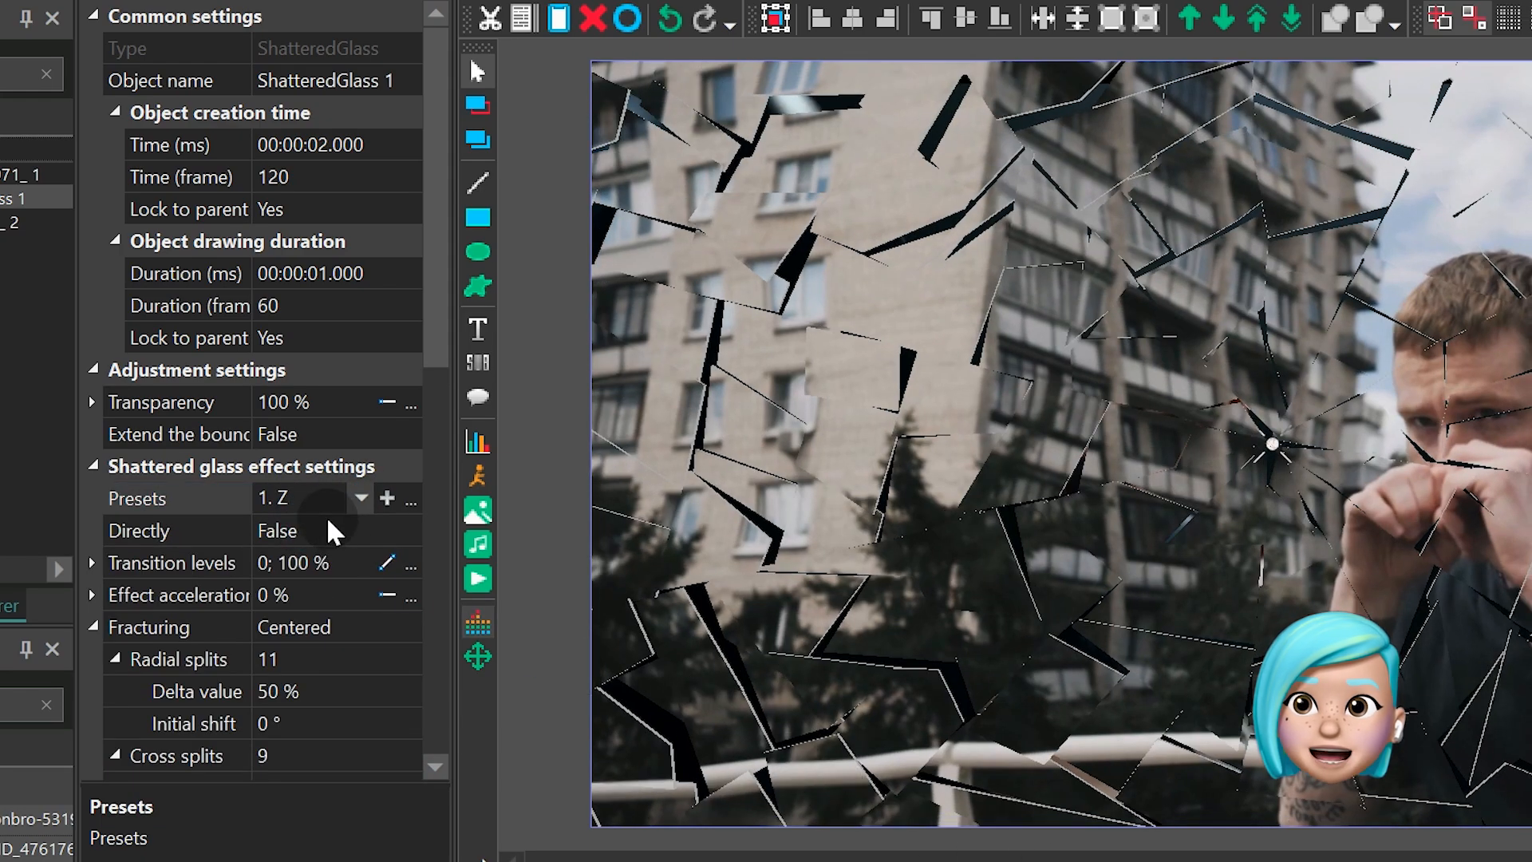
click(319, 531)
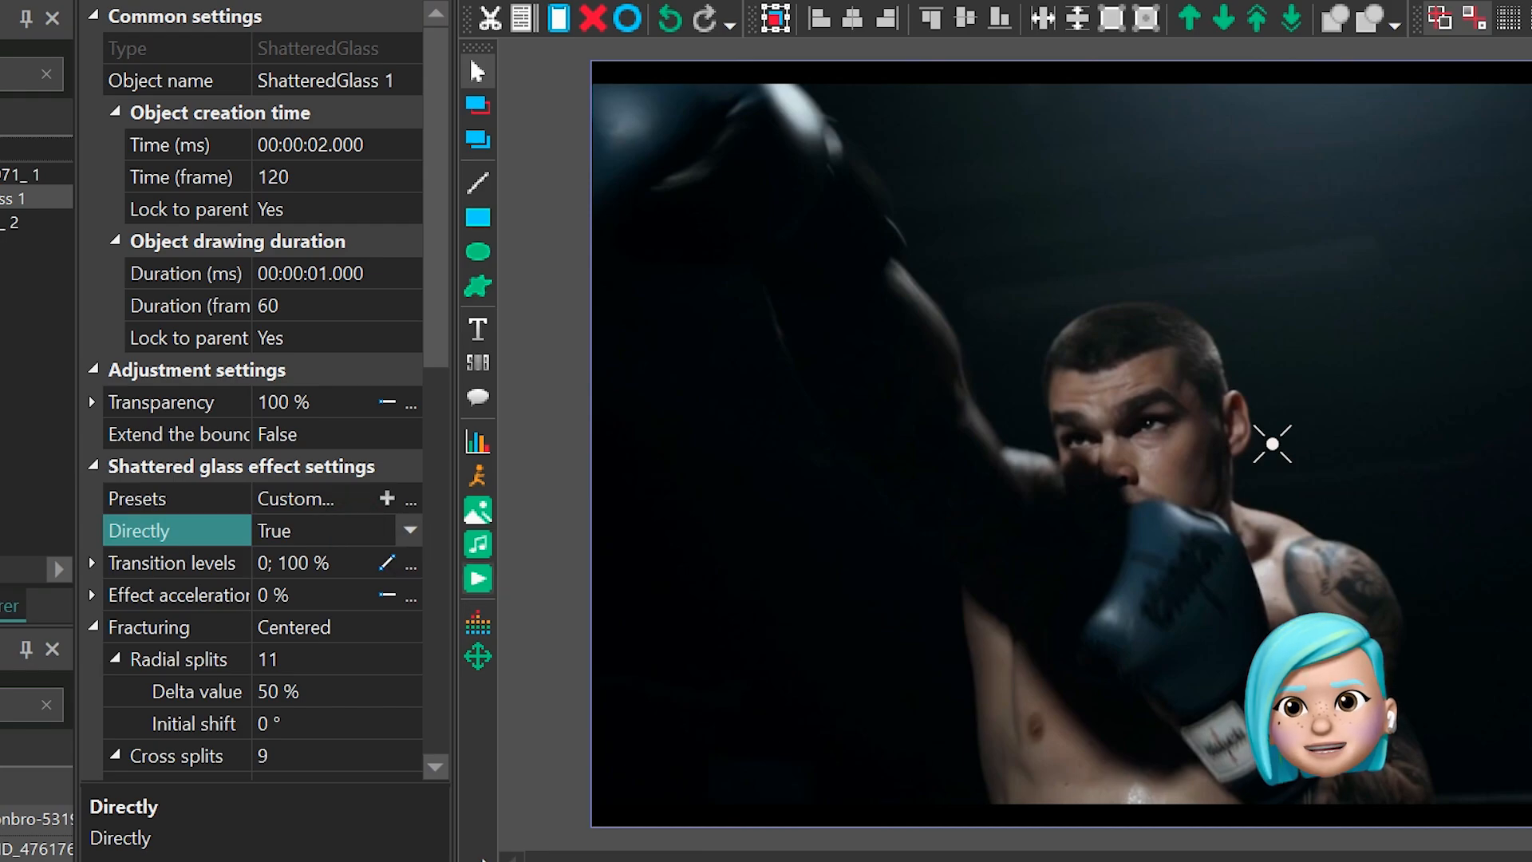
click(313, 498)
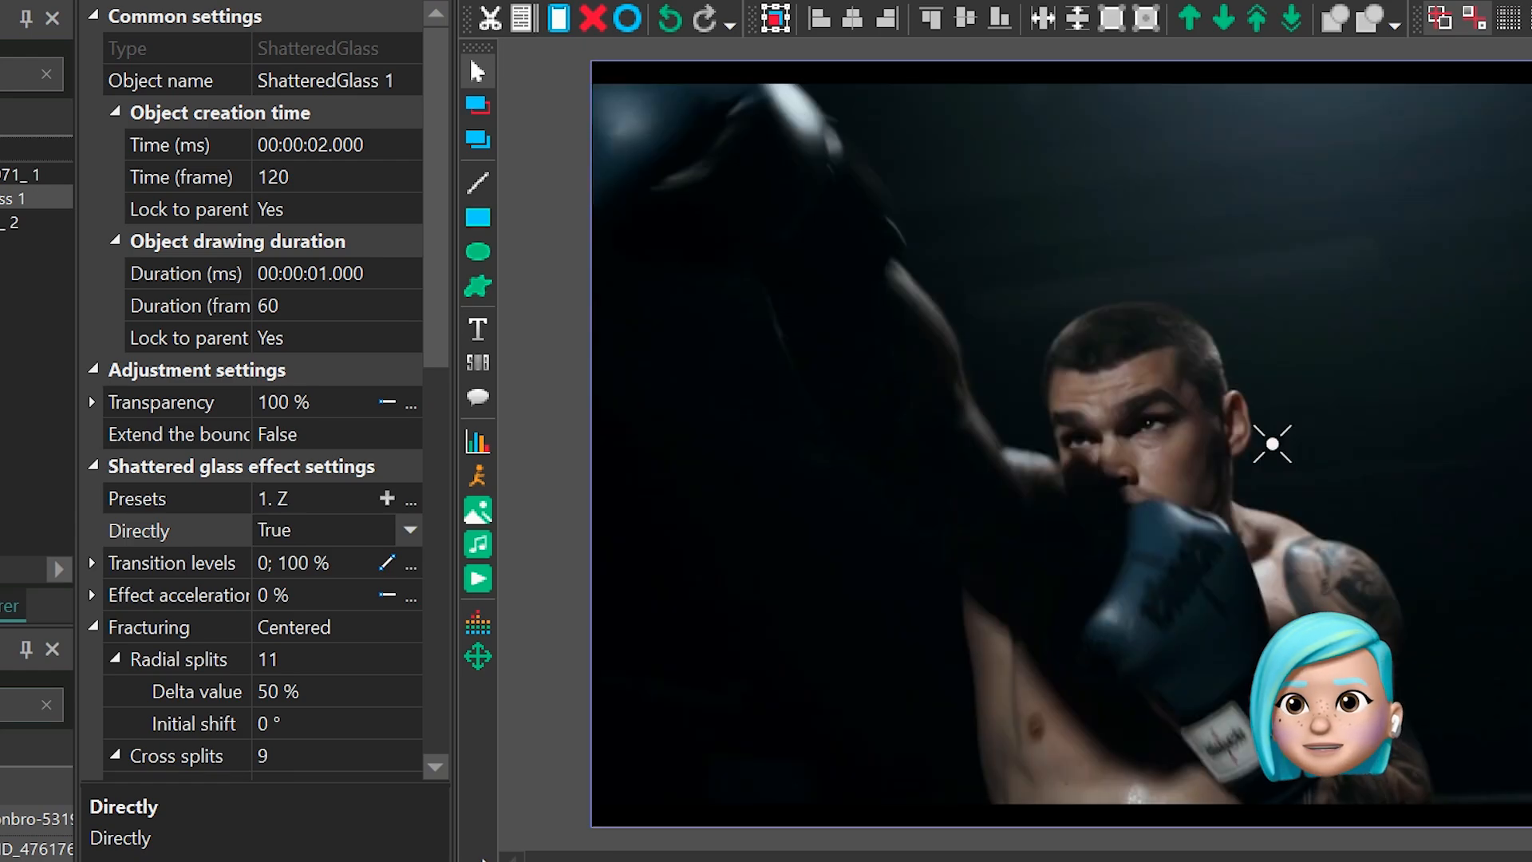
click(331, 531)
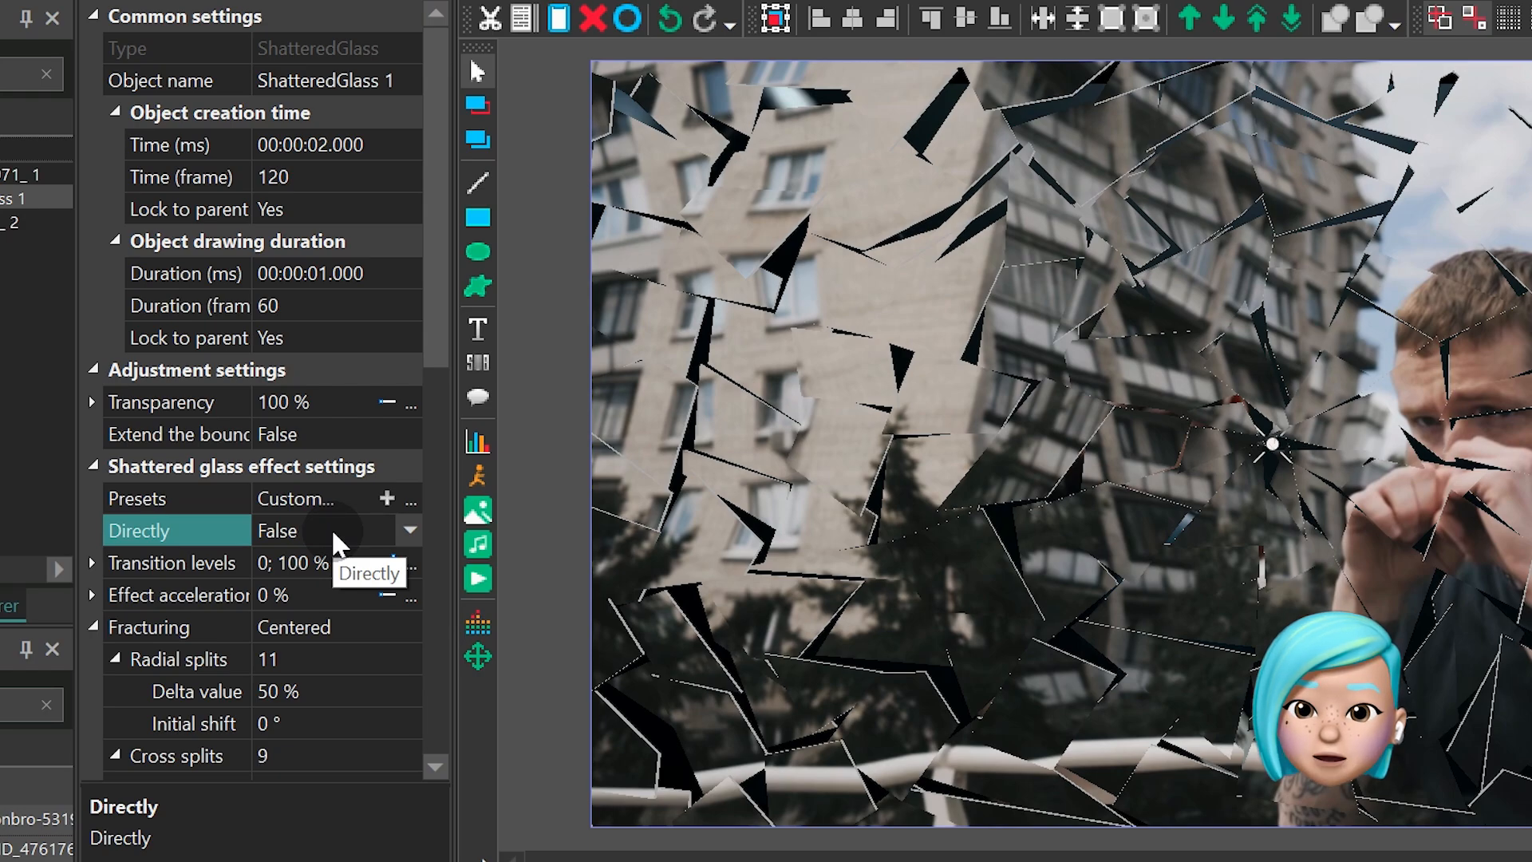
click(173, 562)
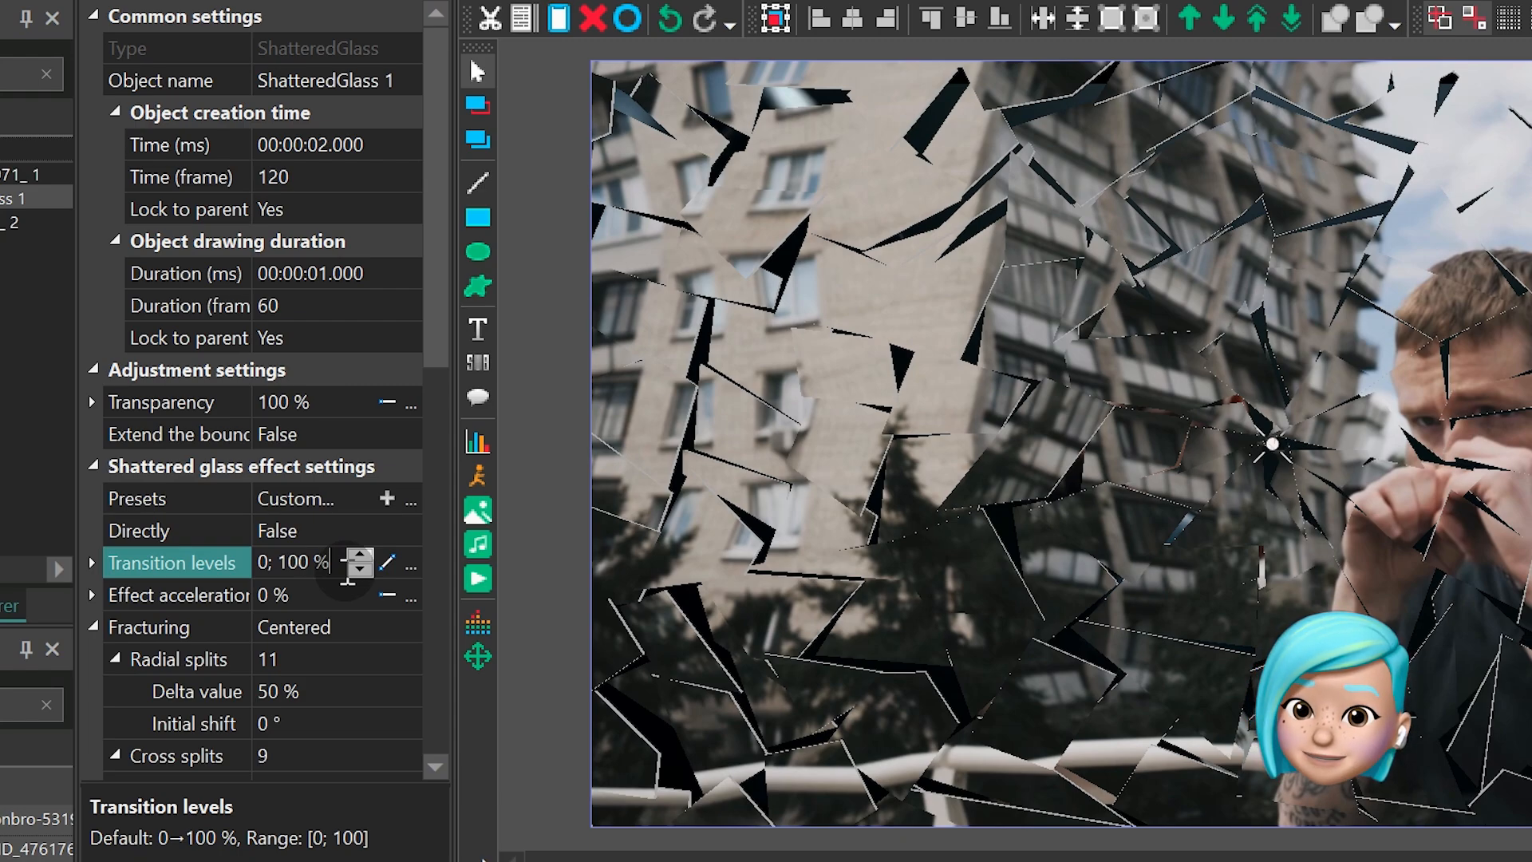
mouse_move(335, 607)
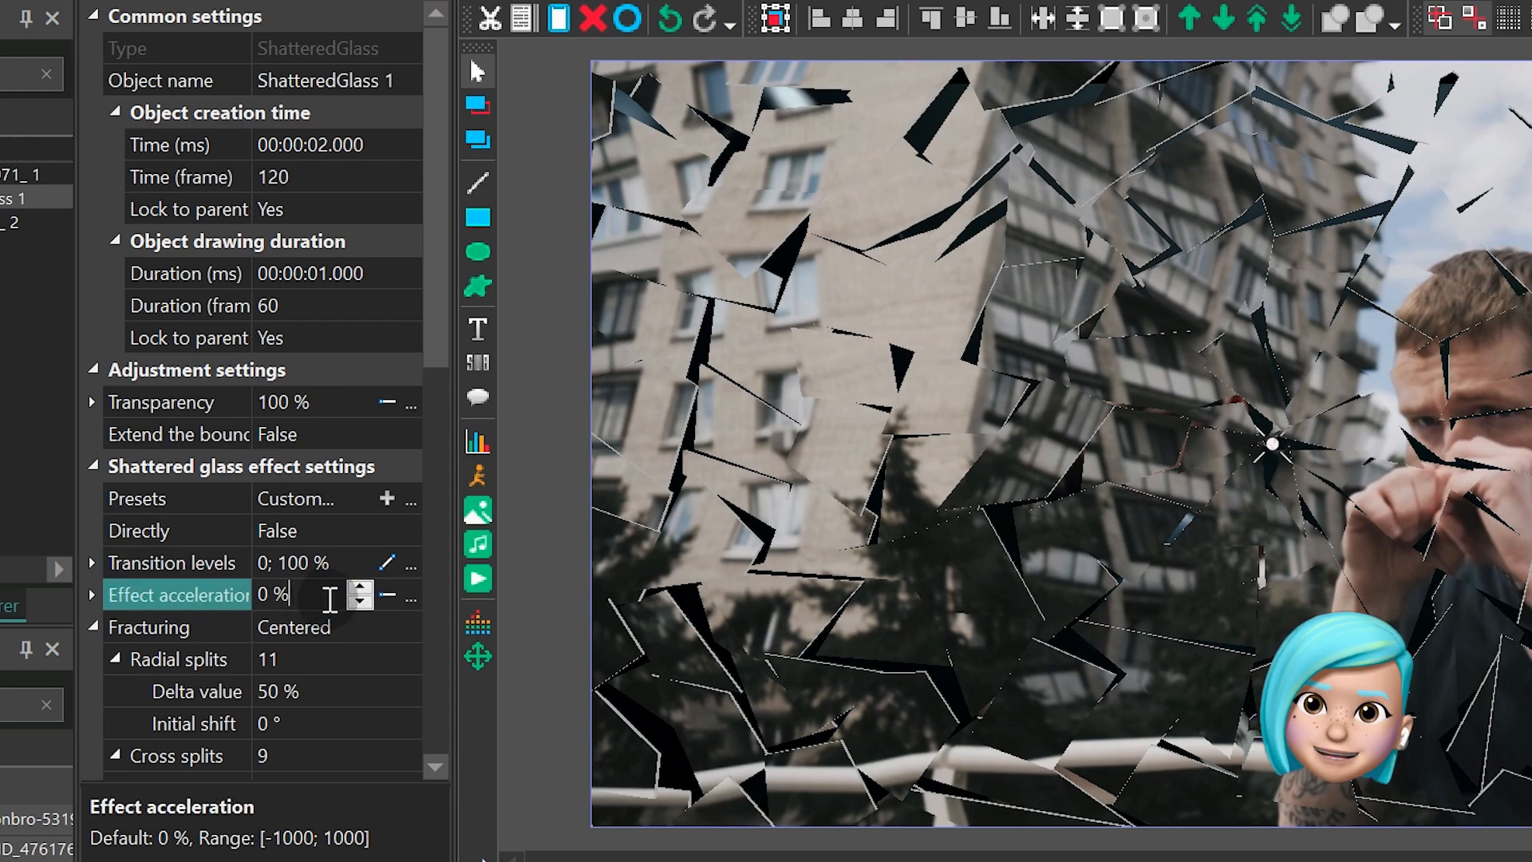
scroll(down, 3)
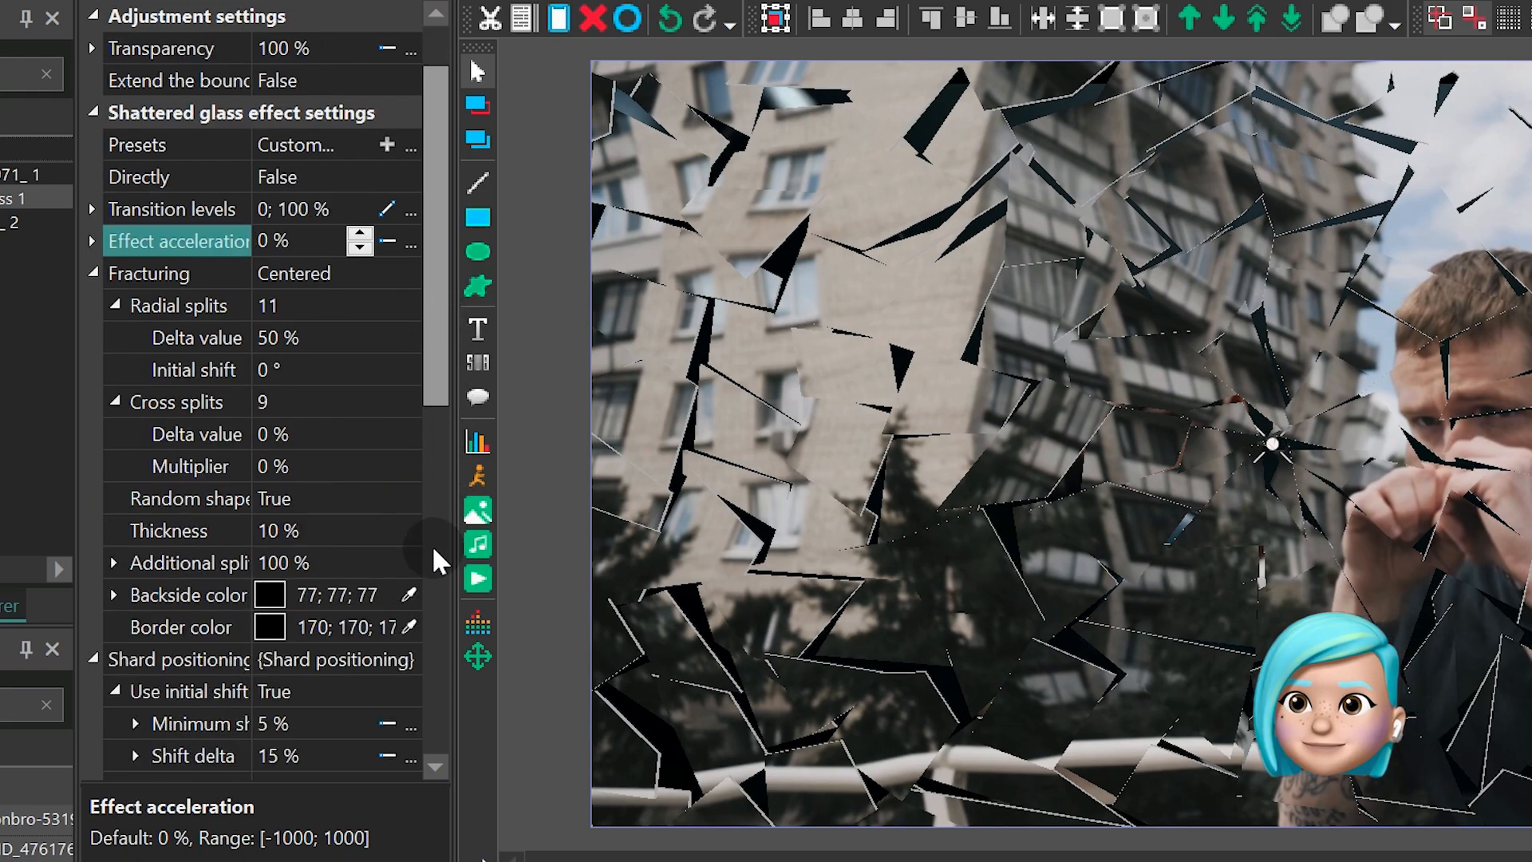
scroll(down, 3)
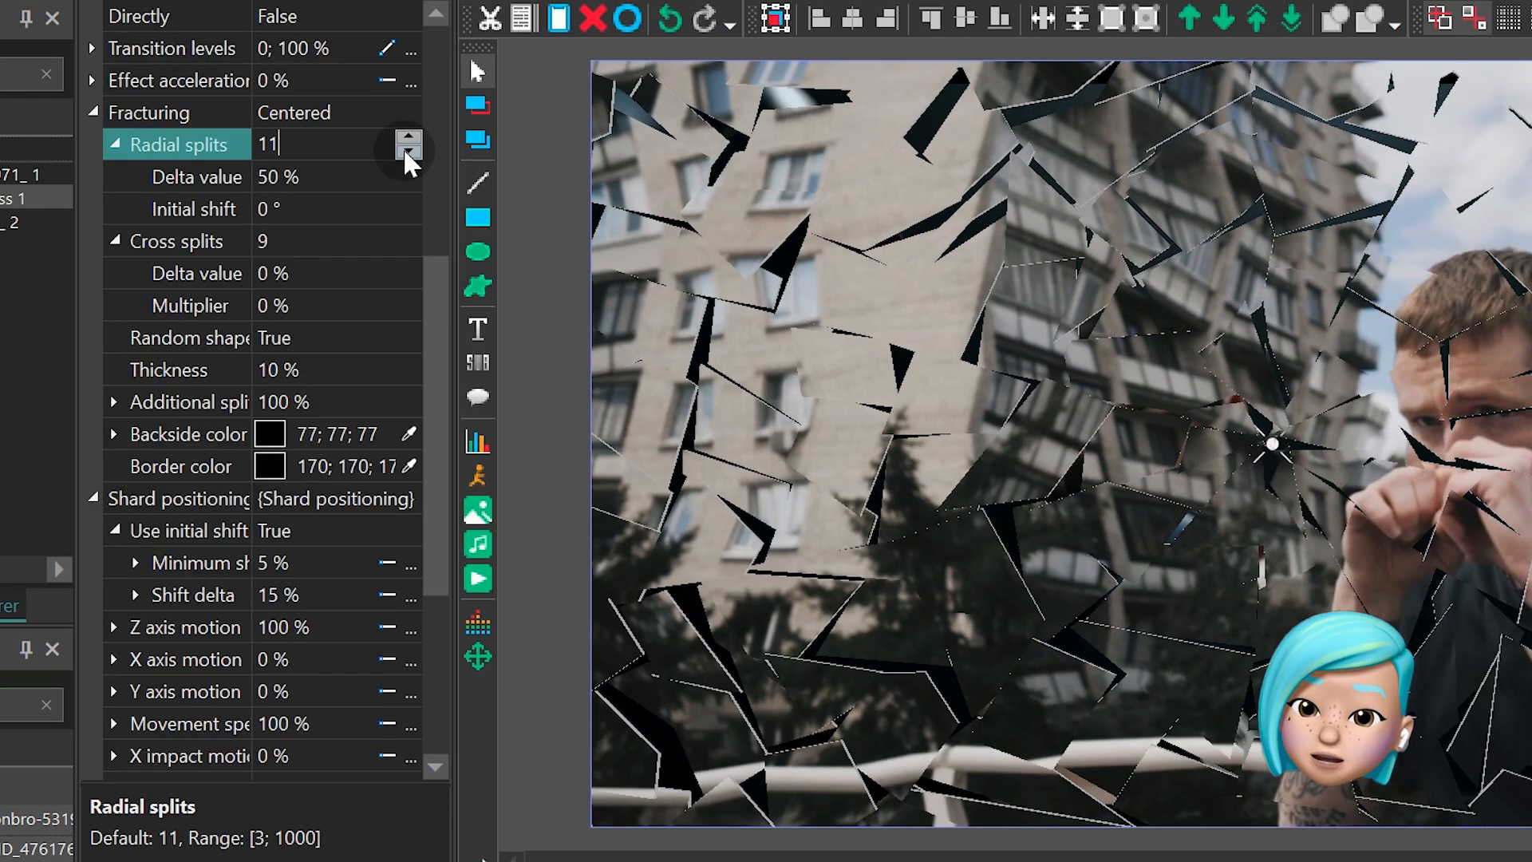
Lower Radial splits to 10 and Cross splits to 8 with Random shape False
click(409, 246)
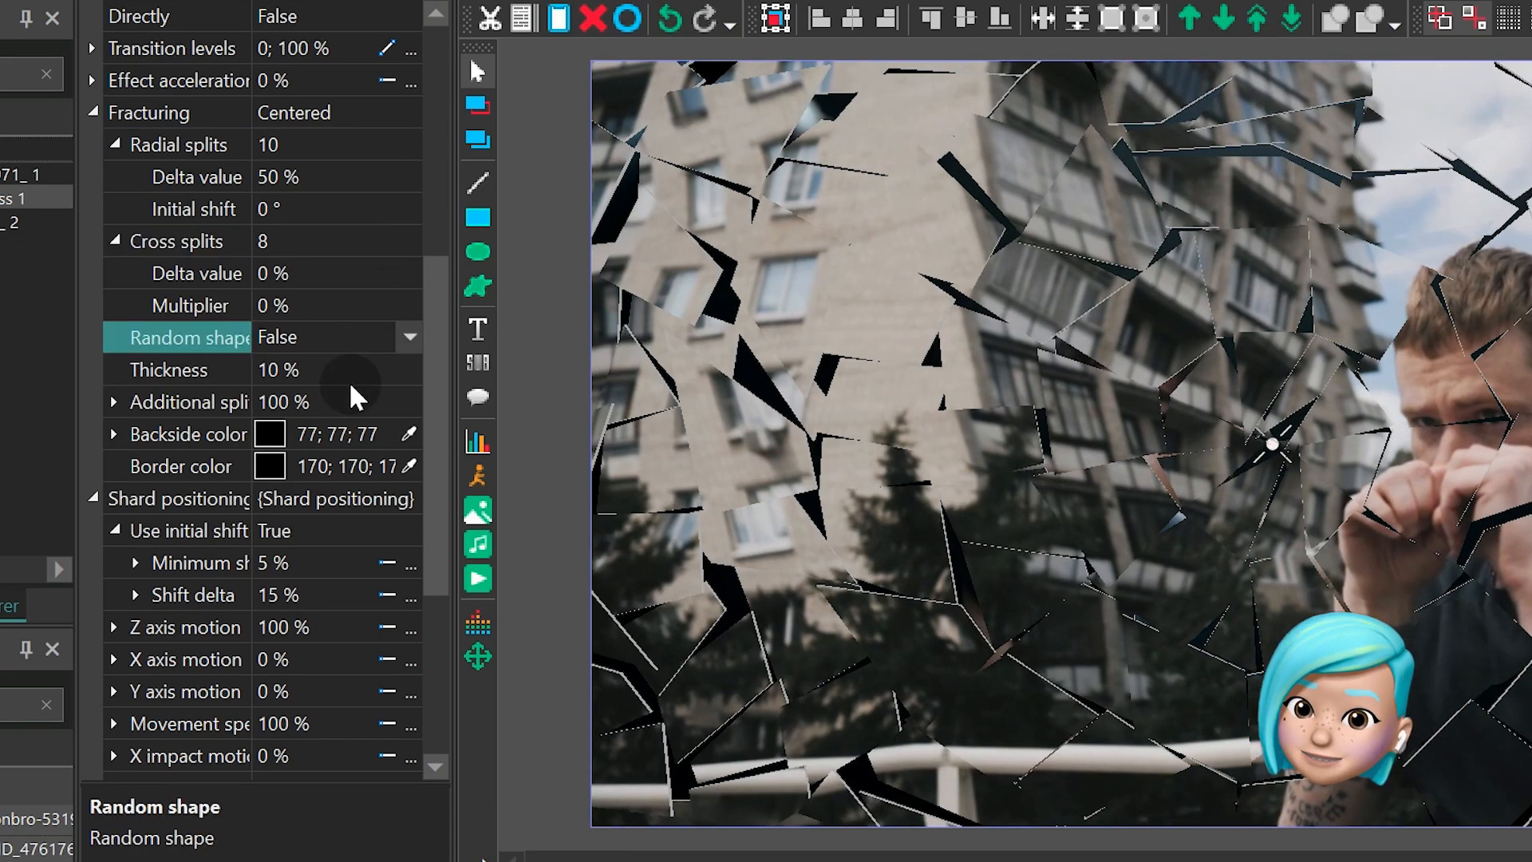
click(168, 370)
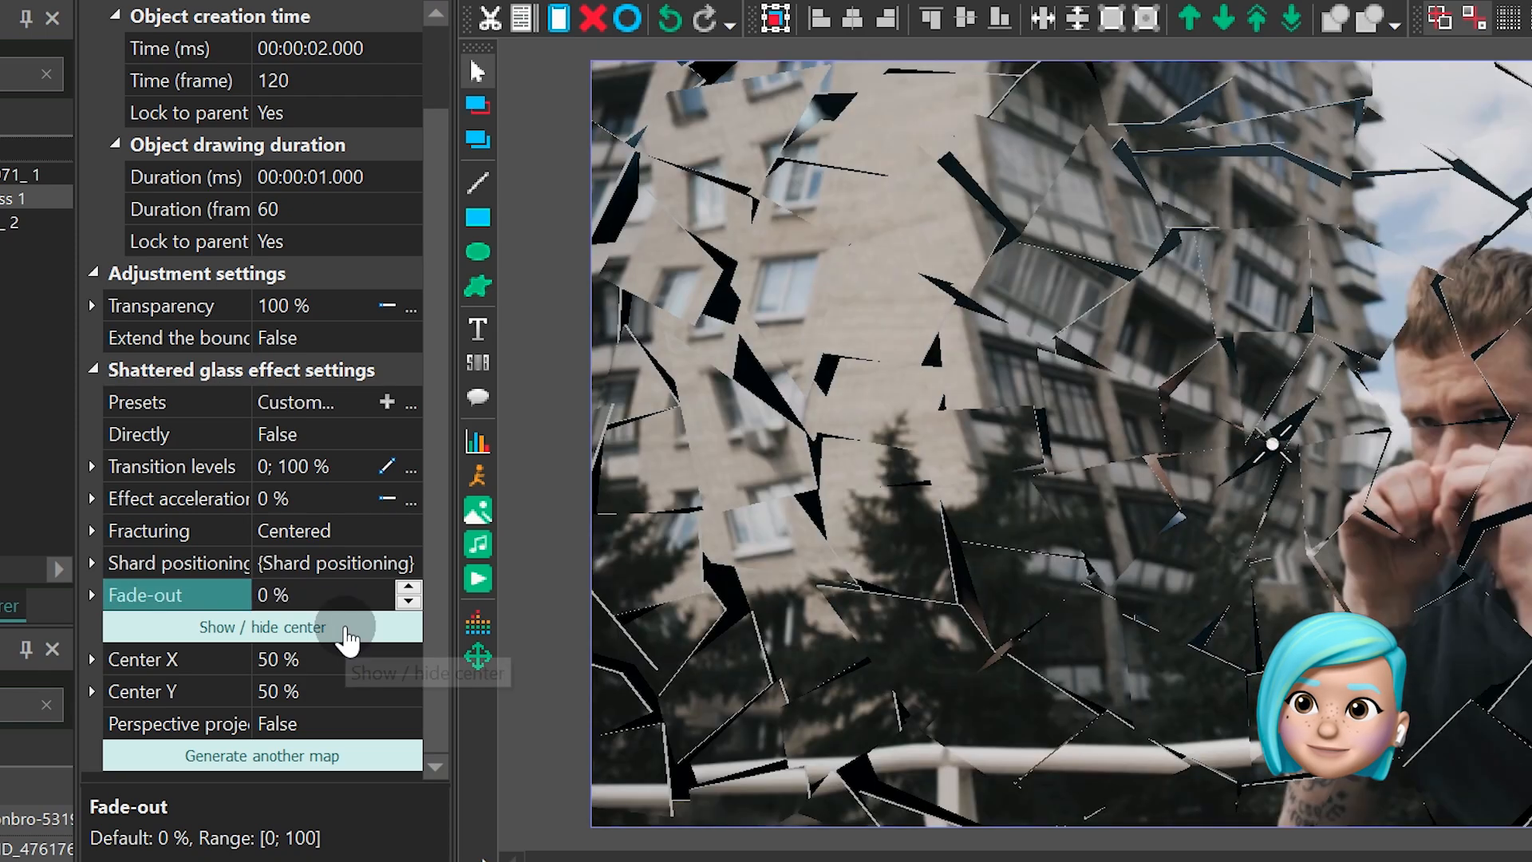
Show the impact center and drag it to about 50% / 55% of the frame
click(295, 659)
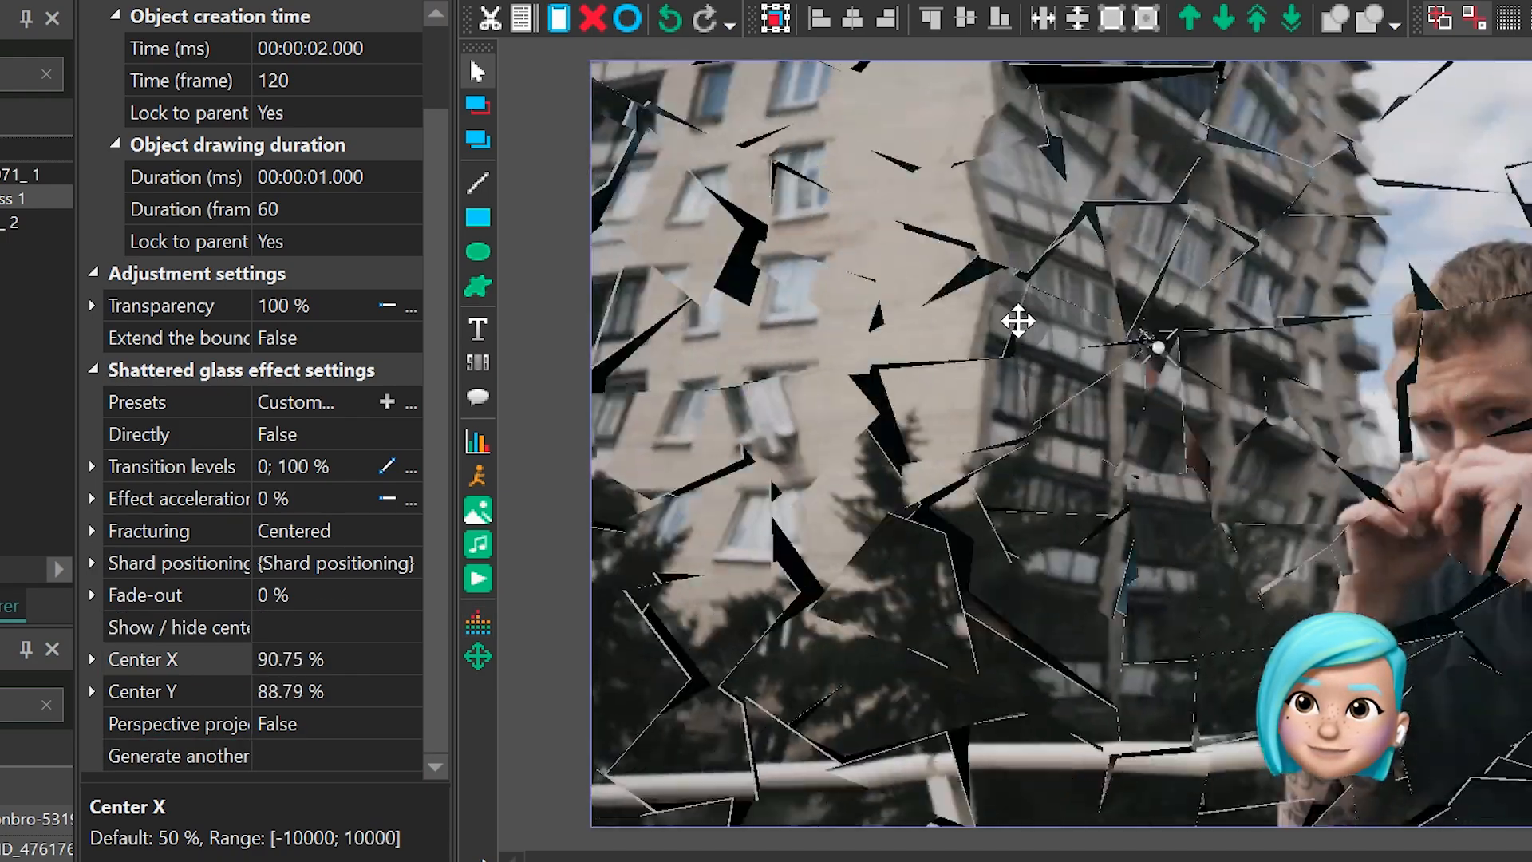
drag(1155, 348, 1273, 489)
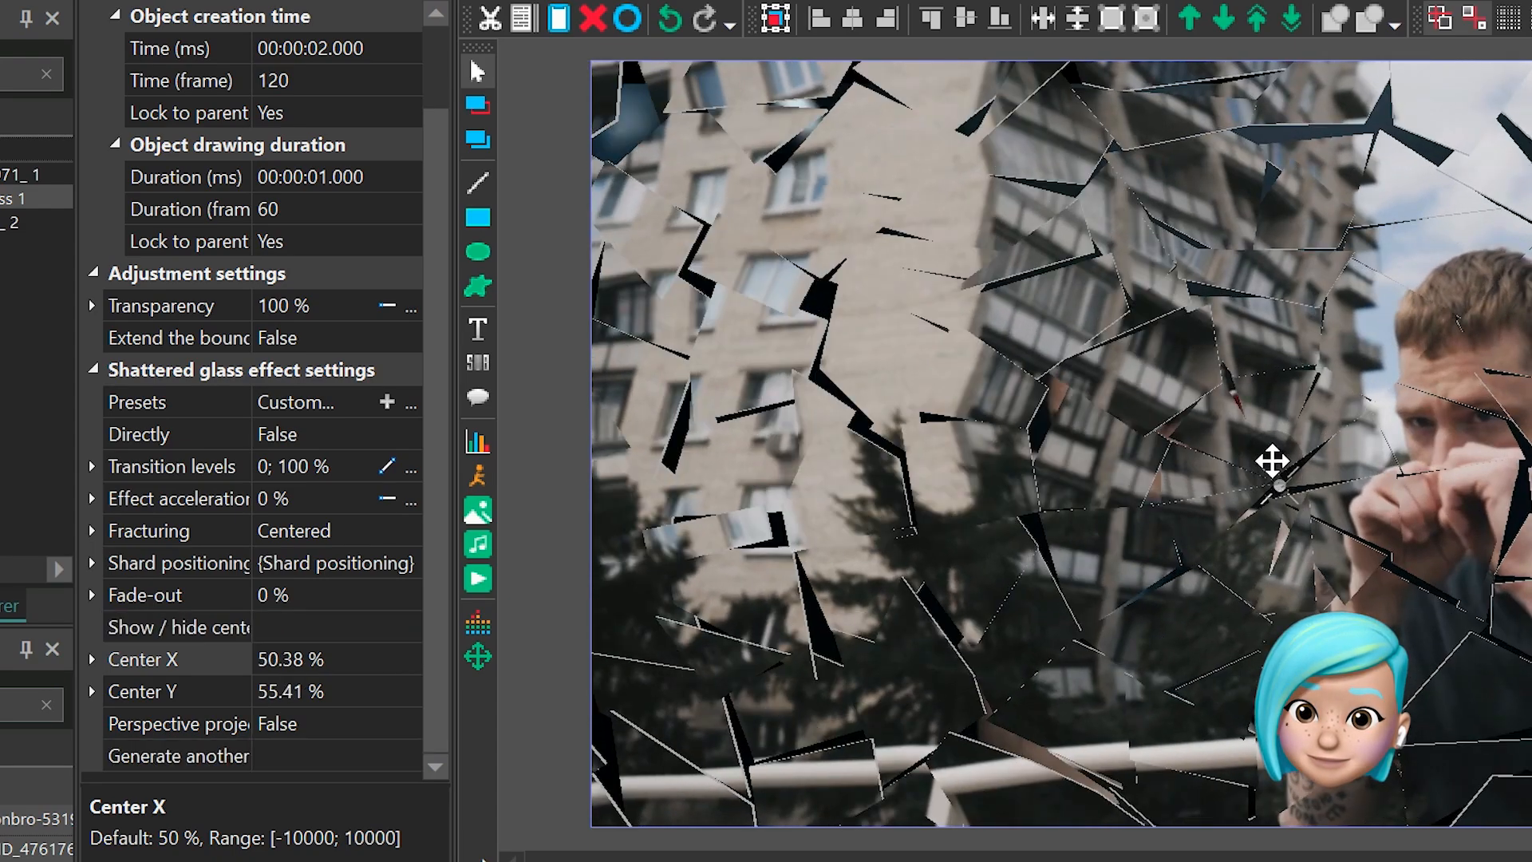